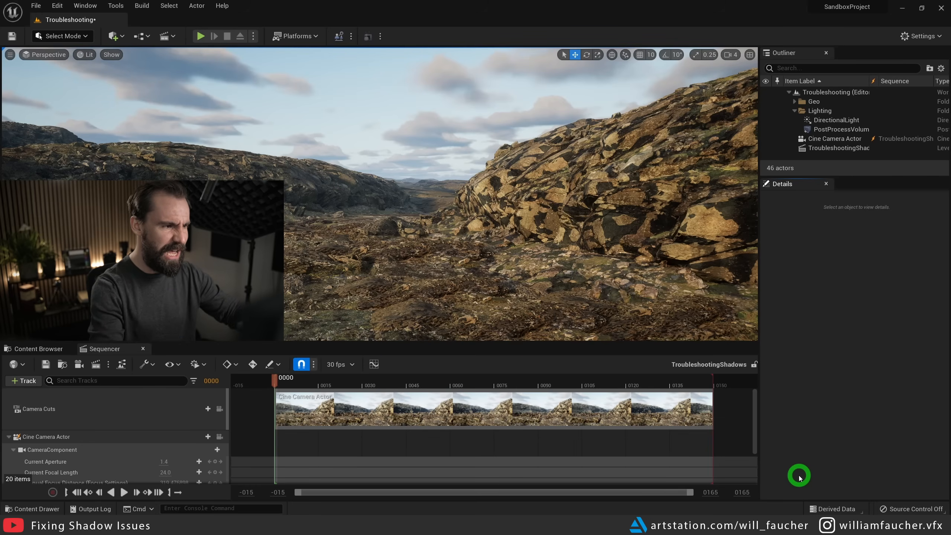
{"action": "mouse_move", "coordinate": [900, 362]}
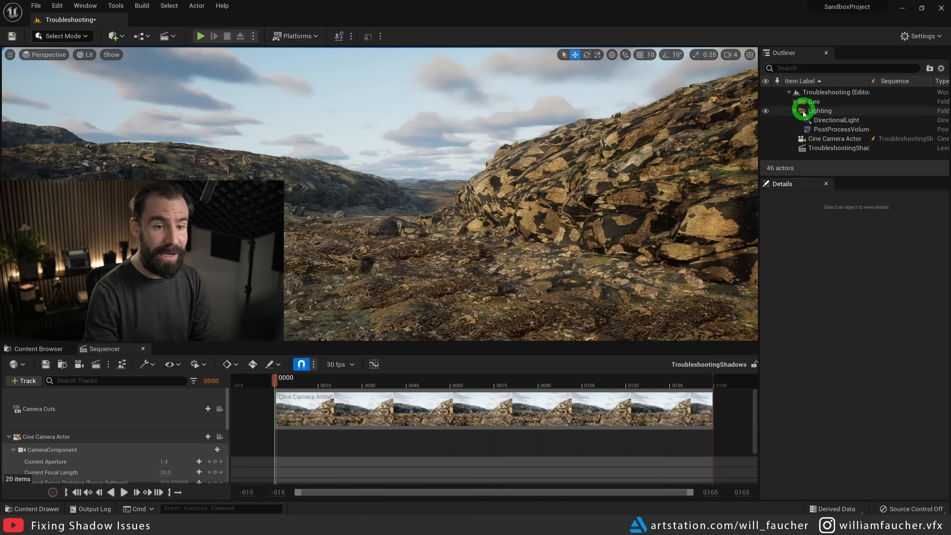
Set the DirectionalLight's Cast Ray Traced Shadows to Use Project Setting
{"action": "left_click", "coordinate": [835, 120]}
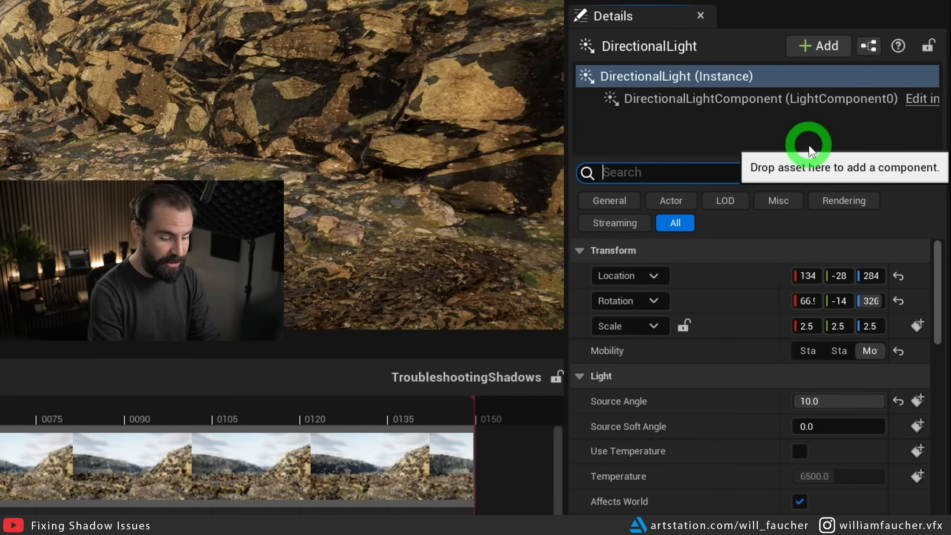
{"action": "type", "text": "ray"}
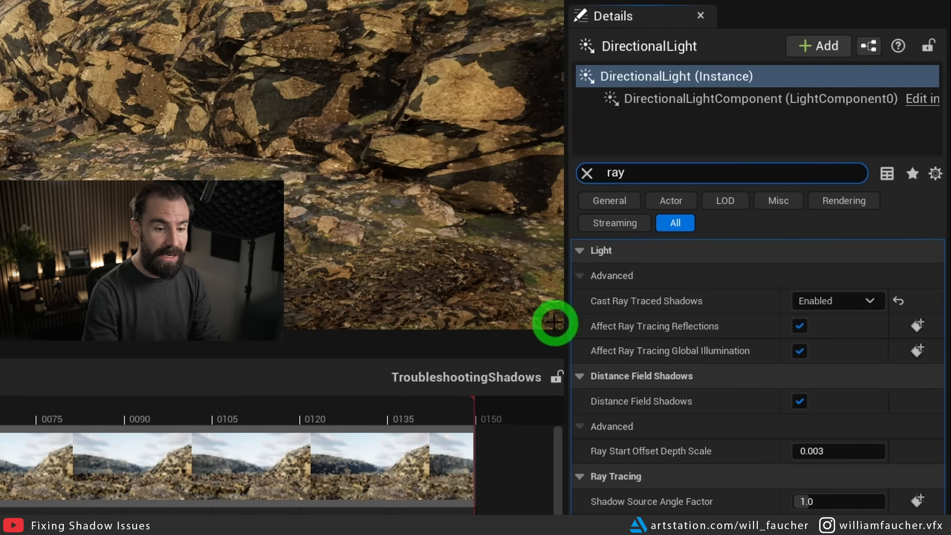
{"action": "mouse_move", "coordinate": [646, 301]}
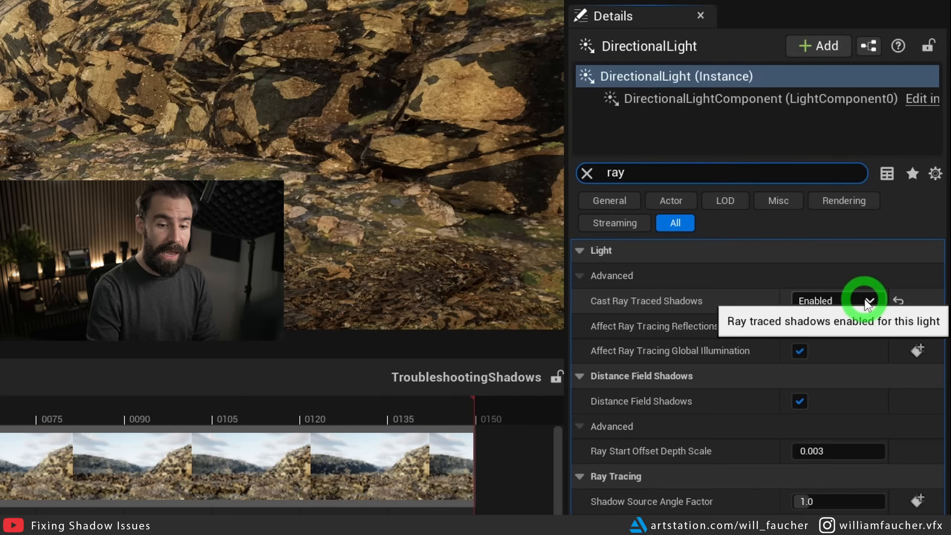
{"action": "left_click", "coordinate": [869, 300]}
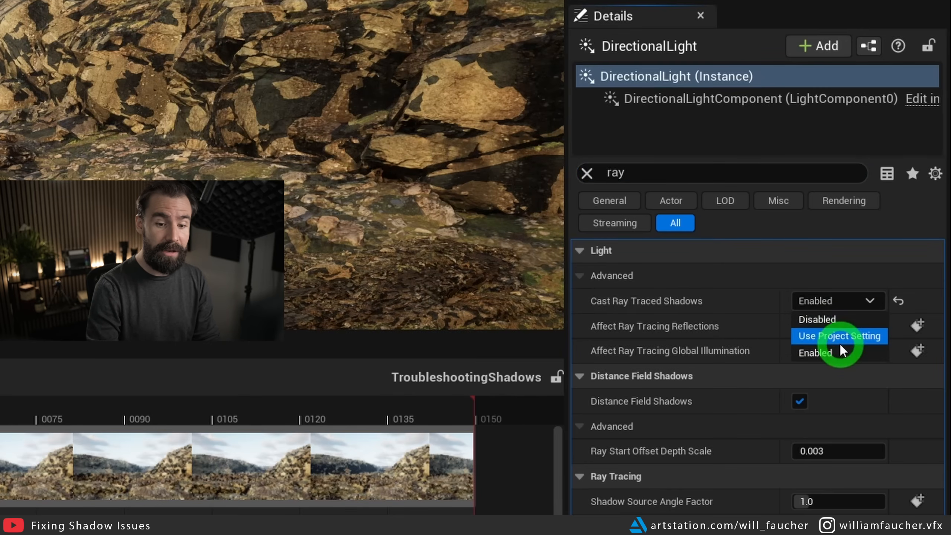
{"action": "left_click", "coordinate": [839, 335]}
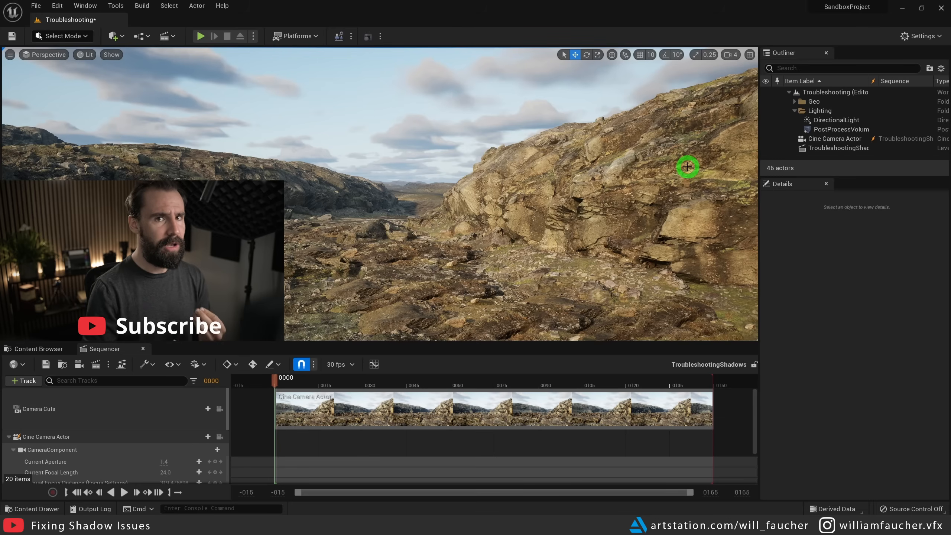
Reselect DirectionalLight and focus the Cmd console input field
{"action": "left_click", "coordinate": [835, 120]}
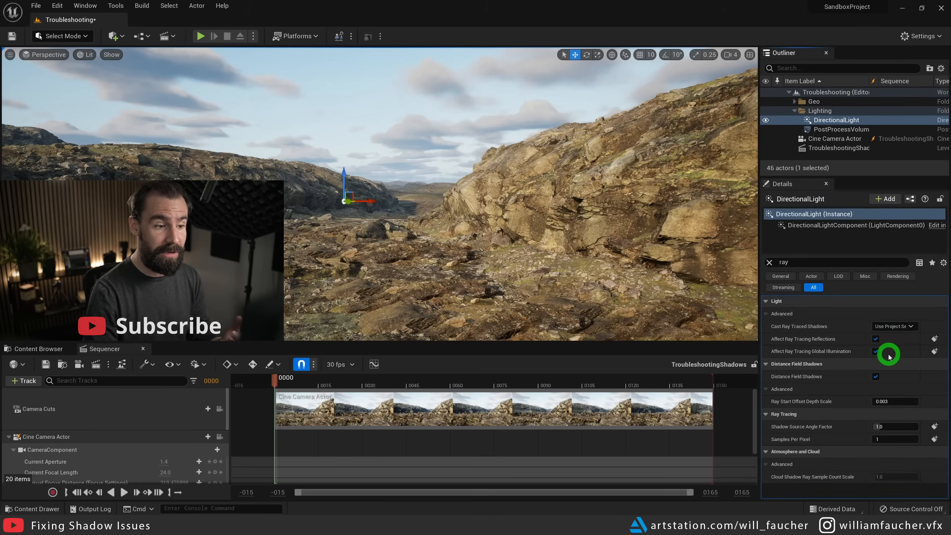
{"action": "left_click", "coordinate": [893, 326]}
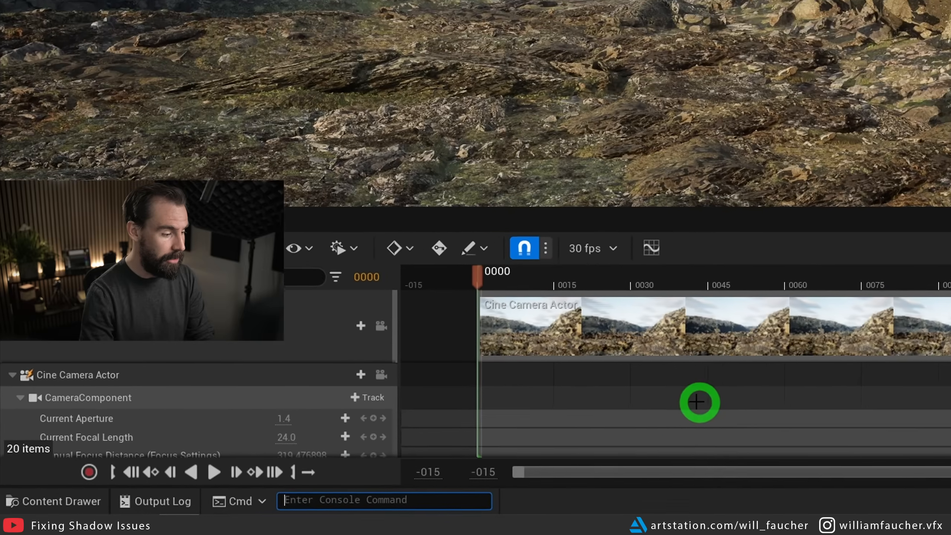
Run r.RayTracing.Shadows.EnableTwoSidedGeometry 0 in the console
{"action": "type", "text": "r.RayTracing.Shadows.EnableTwoSidedGeometry 0"}
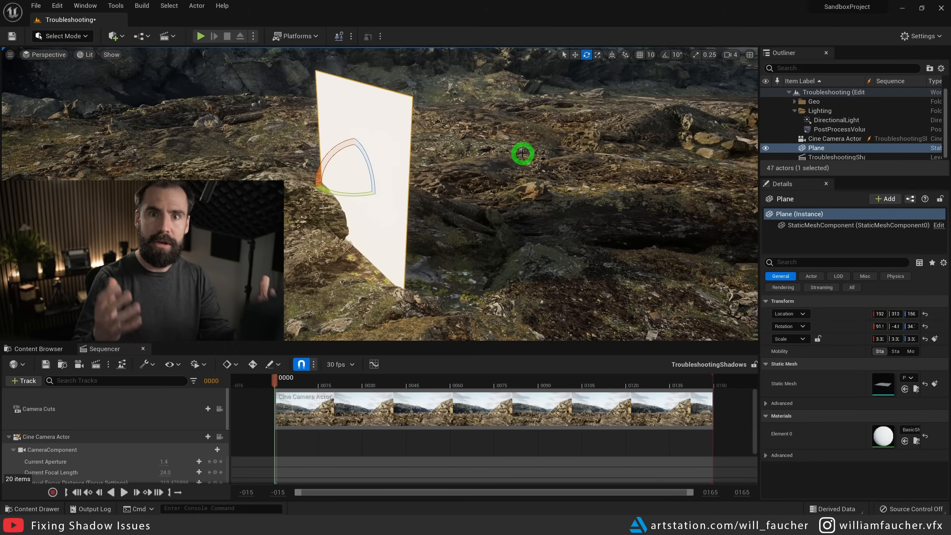
{"action": "mouse_move", "coordinate": [452, 189]}
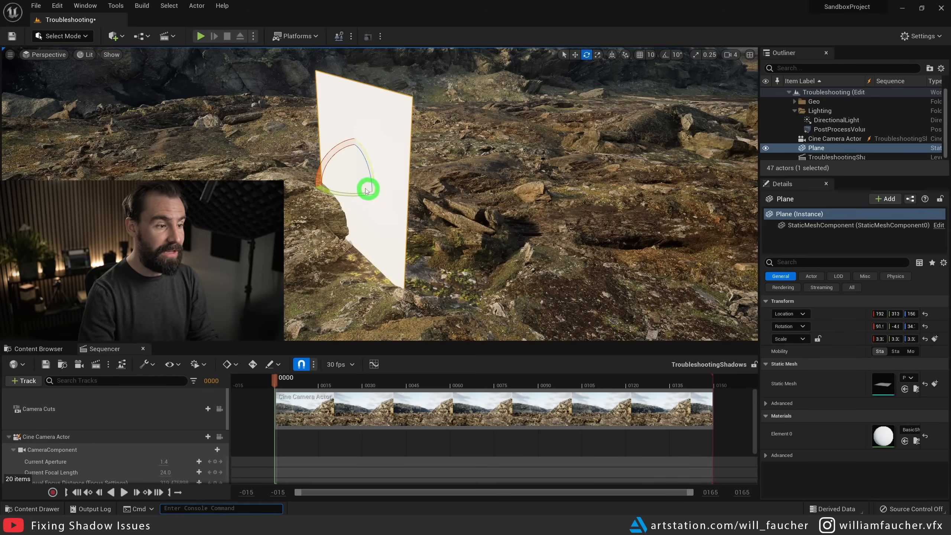
Tilt the test plane, then open the tundra rock formation's static mesh editor
{"action": "left_click_drag", "start_coordinate": [368, 188], "coordinate": [400, 188]}
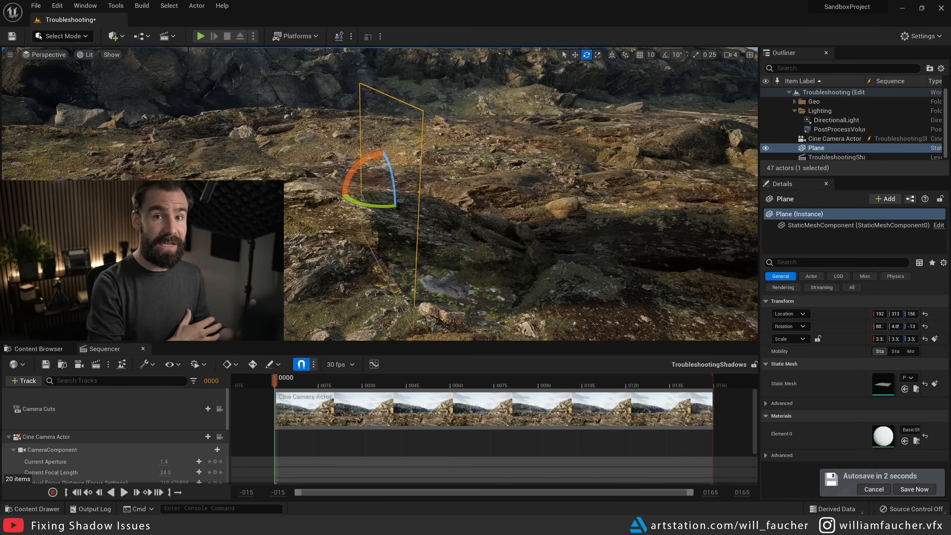
{"action": "left_click", "coordinate": [915, 489]}
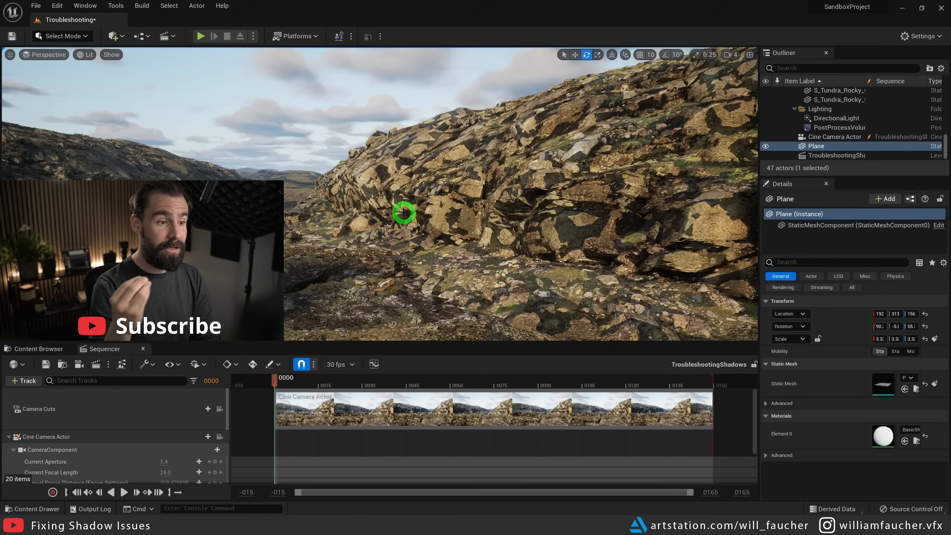
{"action": "left_click", "coordinate": [422, 152]}
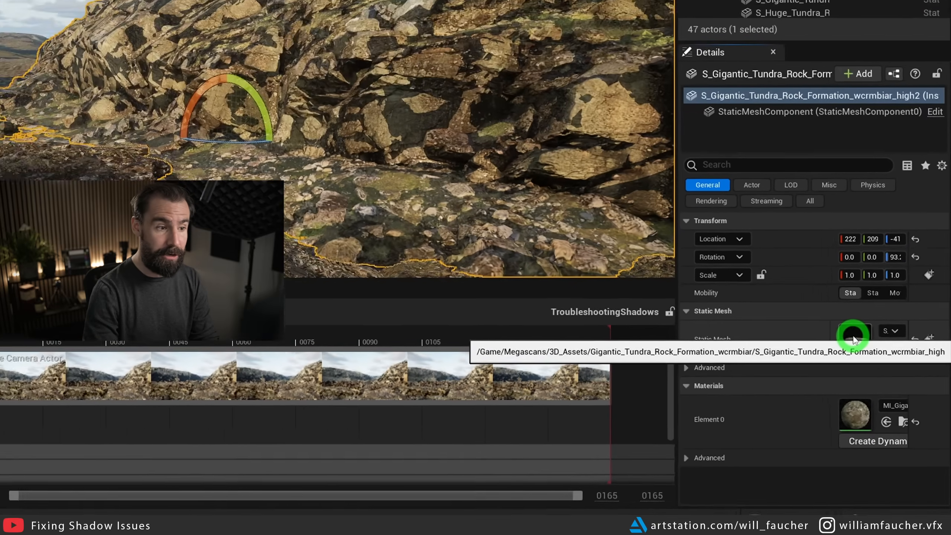
{"action": "double_click", "coordinate": [854, 332]}
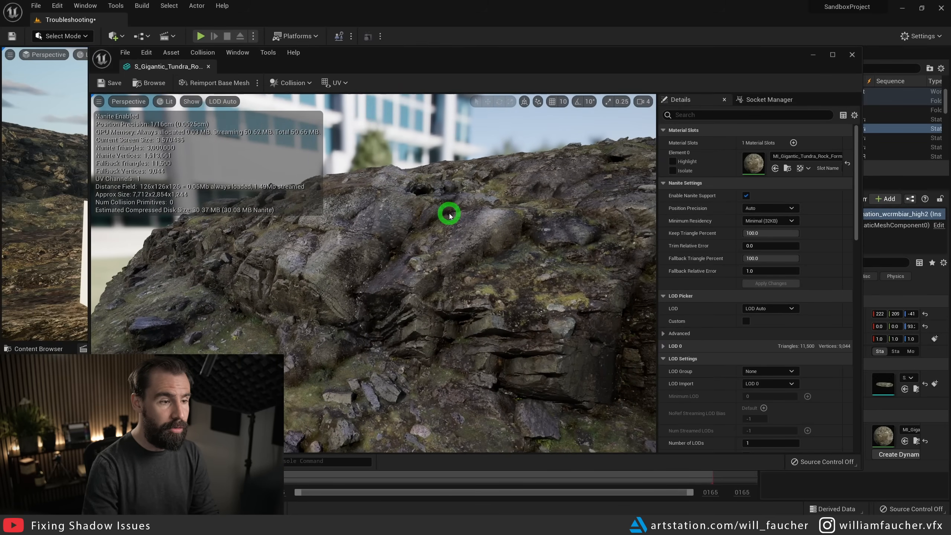
Toggle the Nanite Fallback preview on and off from the Show menu
{"action": "left_click", "coordinate": [192, 102]}
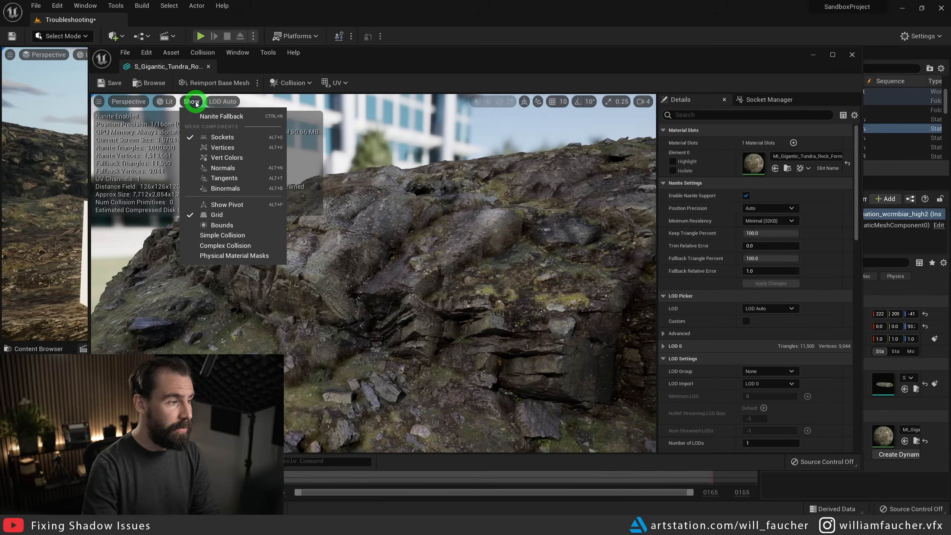
{"action": "mouse_move", "coordinate": [222, 116]}
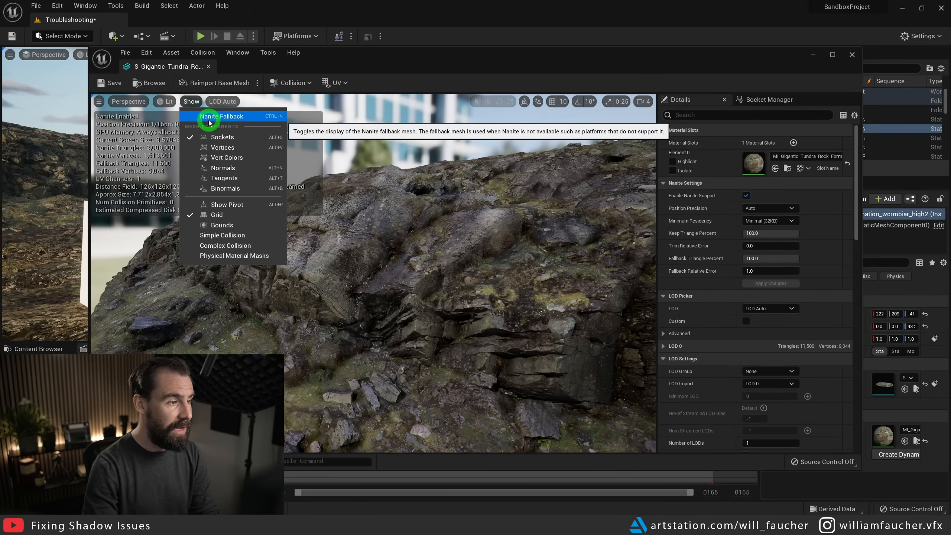
{"action": "left_click", "coordinate": [226, 116]}
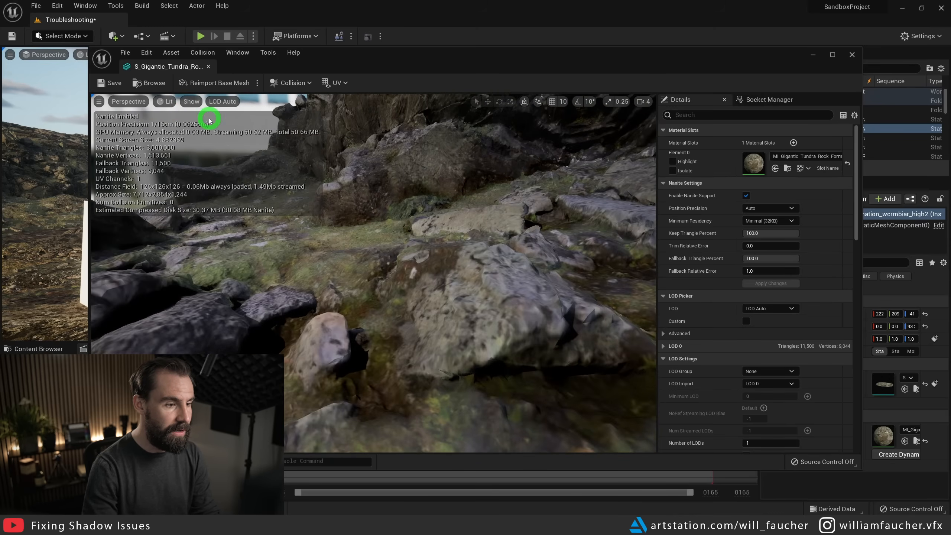
{"action": "left_click", "coordinate": [190, 102]}
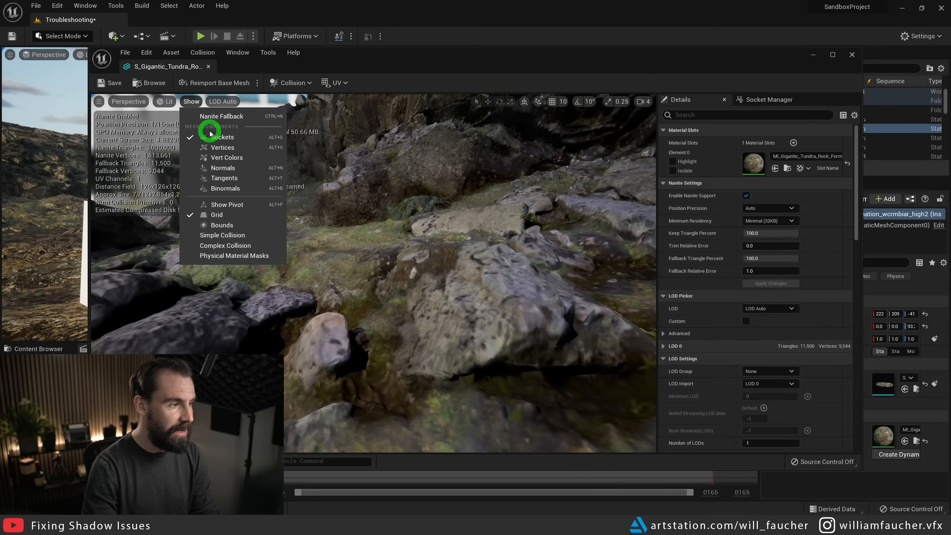
{"action": "left_click", "coordinate": [220, 116]}
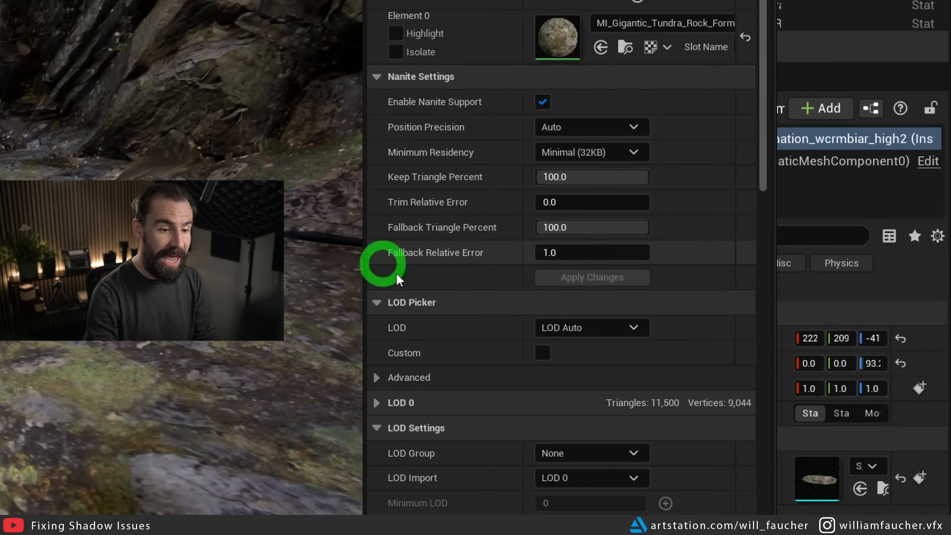
{"action": "mouse_move", "coordinate": [453, 176]}
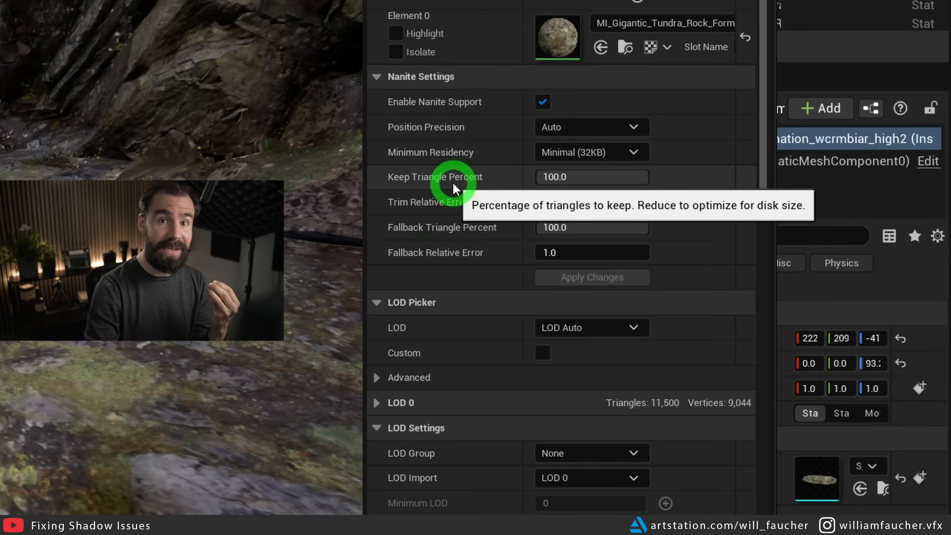
{"action": "mouse_move", "coordinate": [588, 253]}
{"action": "type", "text": "0"}
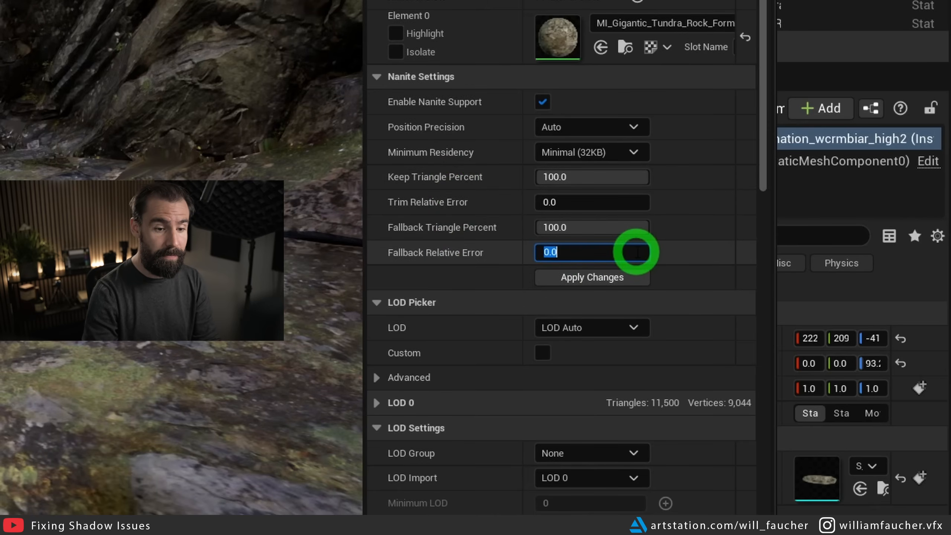
{"action": "mouse_move", "coordinate": [616, 288]}
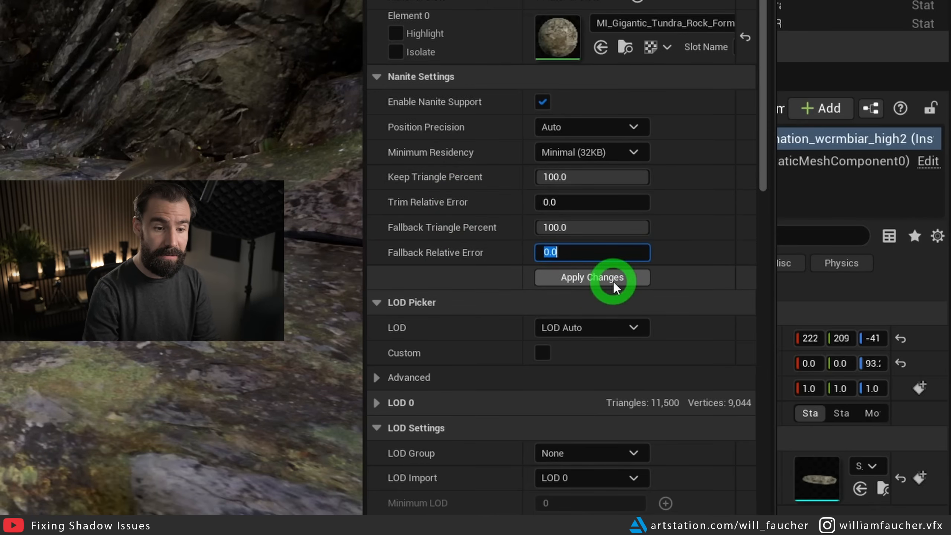
Apply Fallback Relative Error 0.0 to the rock formation's Nanite settings
{"action": "left_click", "coordinate": [590, 277]}
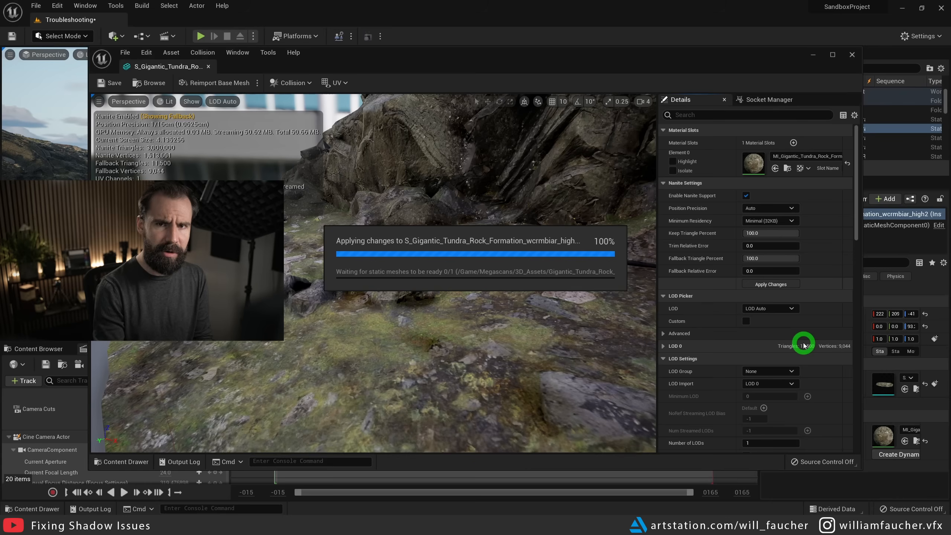
{"action": "left_click", "coordinate": [770, 284]}
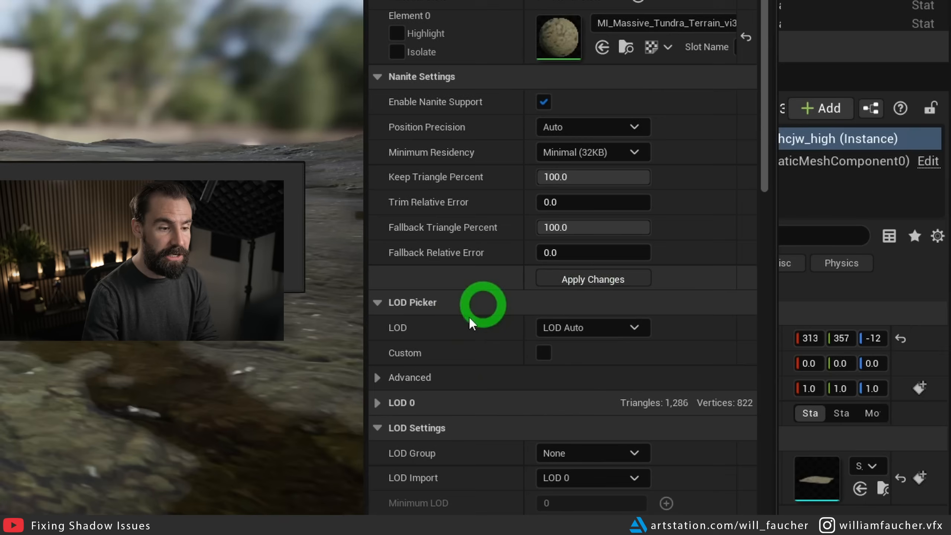
Apply Fallback Relative Error 0.0 to the massive tundra terrain mesh
{"action": "left_click", "coordinate": [592, 279]}
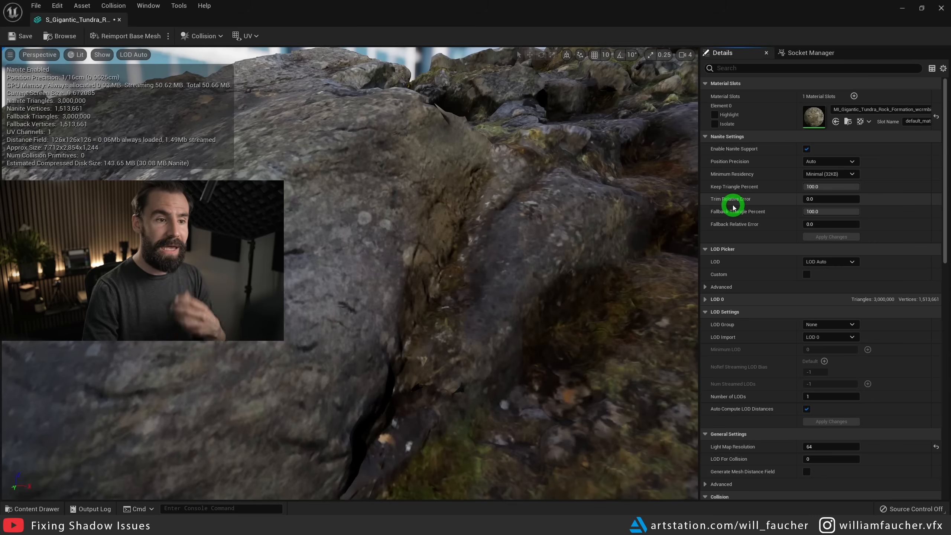
{"action": "mouse_move", "coordinate": [696, 227]}
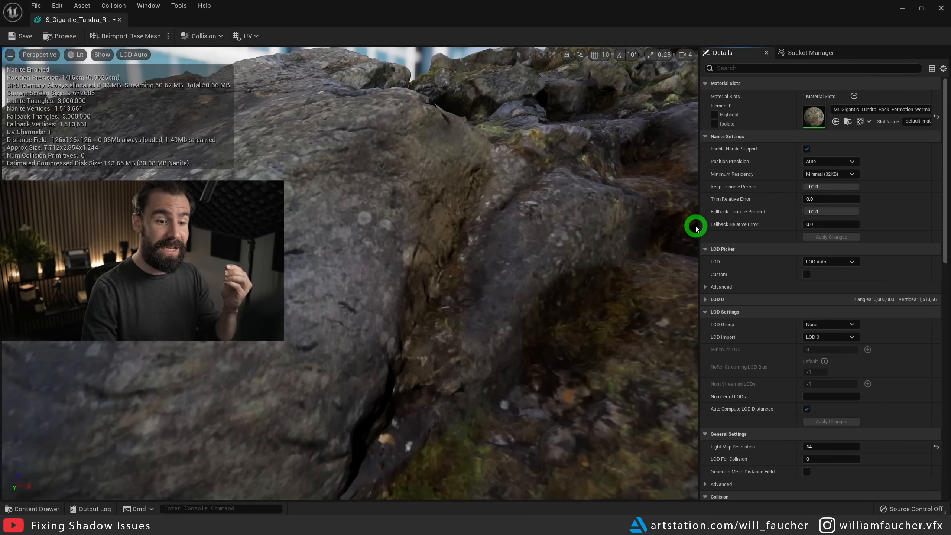
{"action": "mouse_move", "coordinate": [757, 218]}
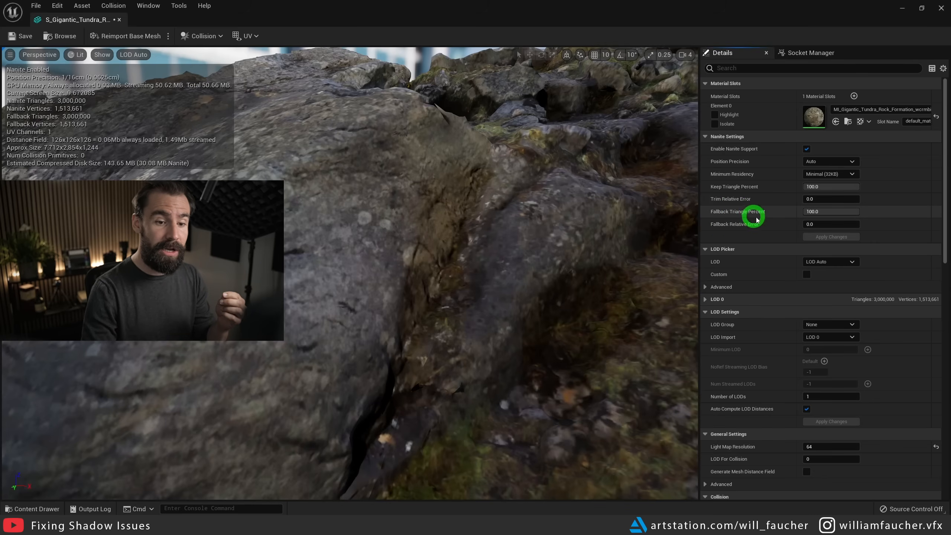
{"action": "mouse_move", "coordinate": [861, 247]}
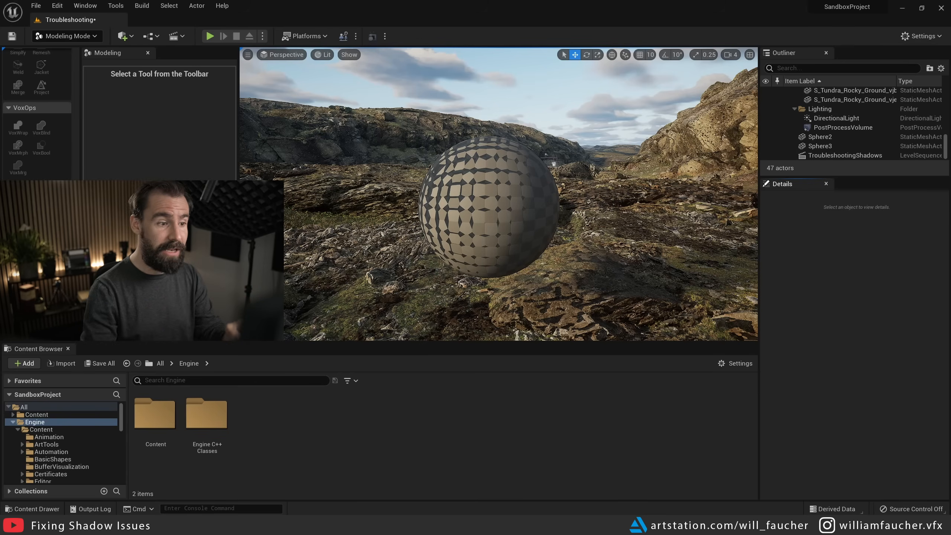
Select the checkered Sphere2 resting on the rocks in the viewport
{"action": "left_click", "coordinate": [488, 212]}
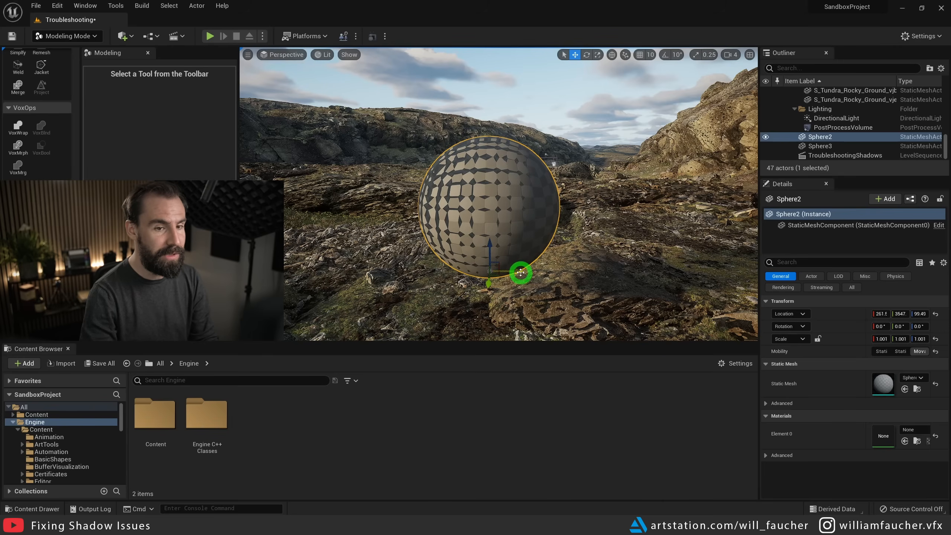